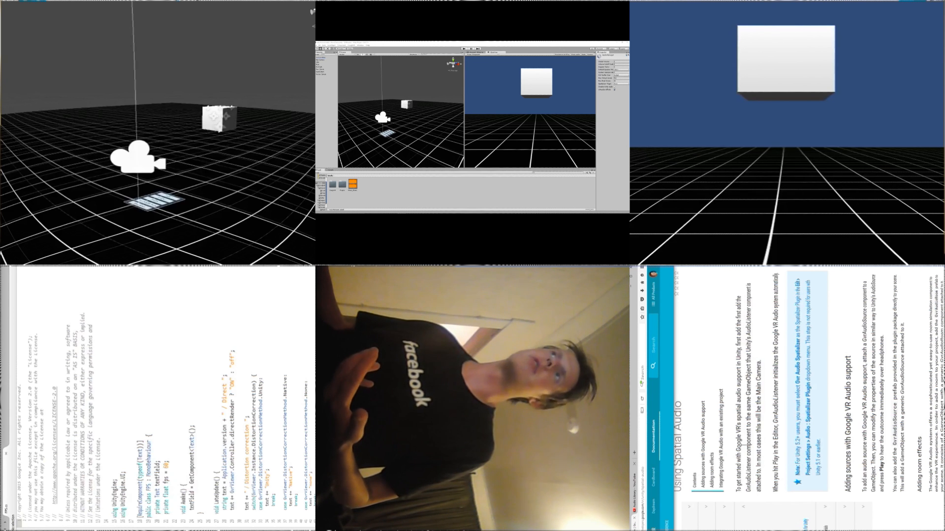
# Step: Reach the Audio category of the Project Settings from the Edit menu
pyautogui.scroll(-3)
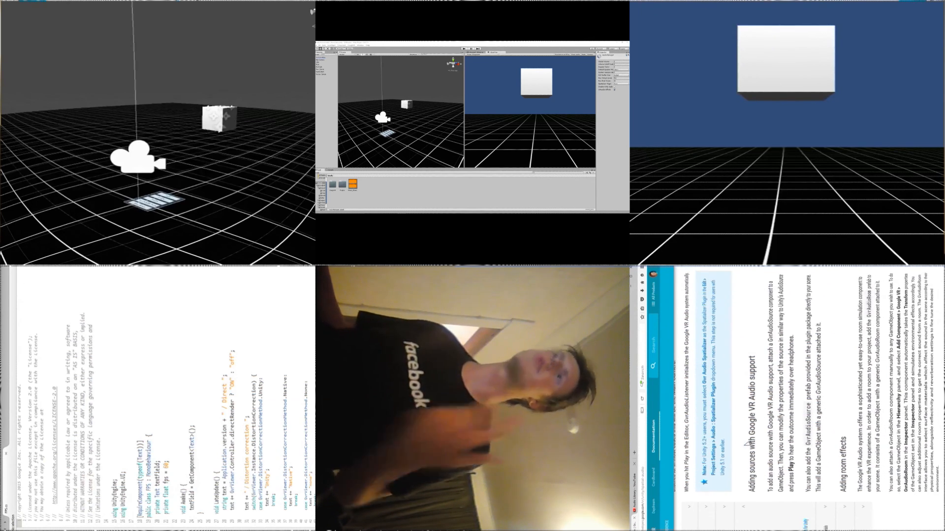
pyautogui.scroll(-3)
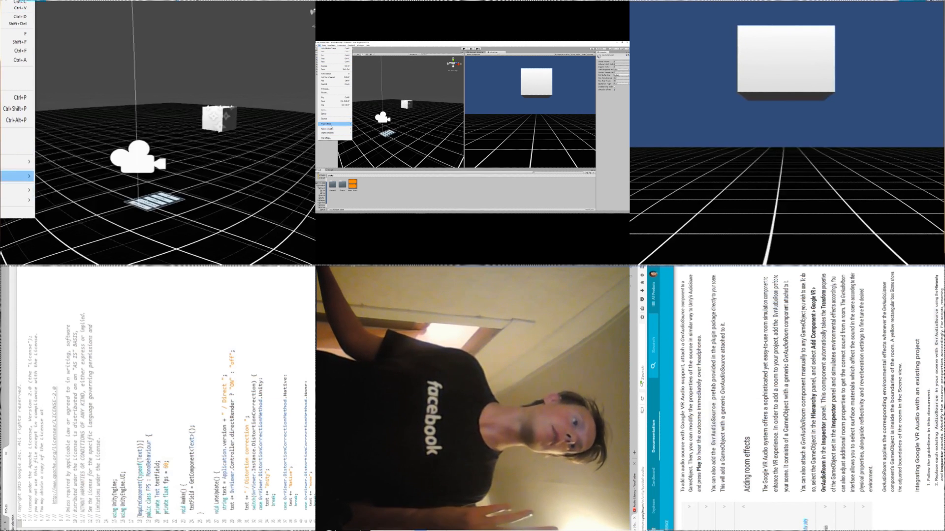
pyautogui.click(23, 160)
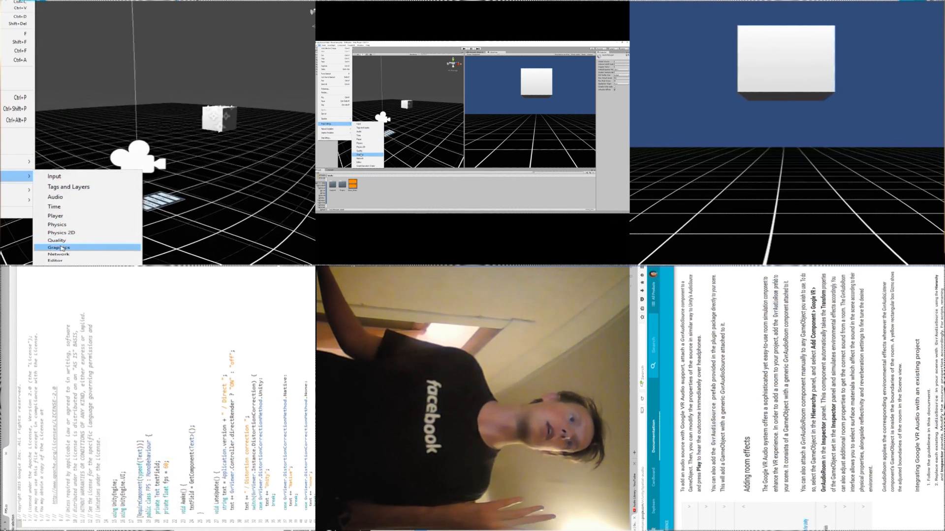
pyautogui.moveTo(57, 196)
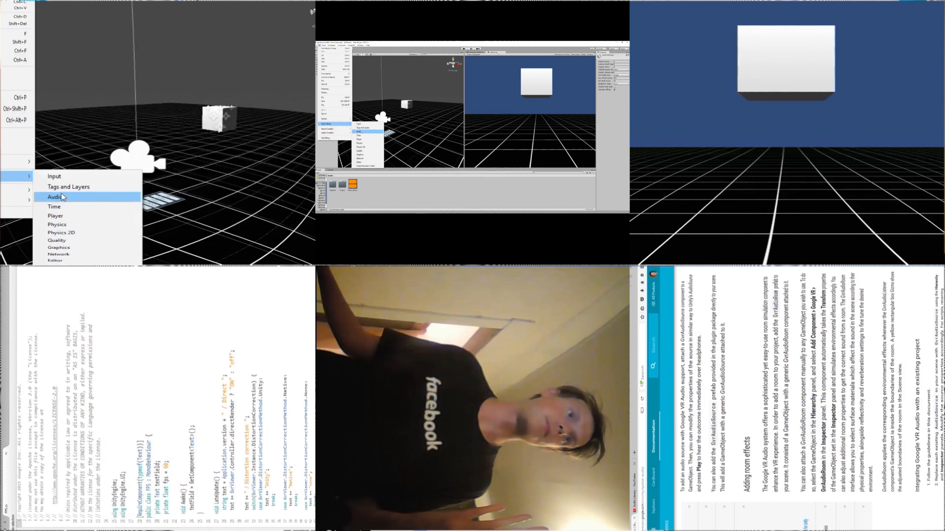
pyautogui.click(58, 197)
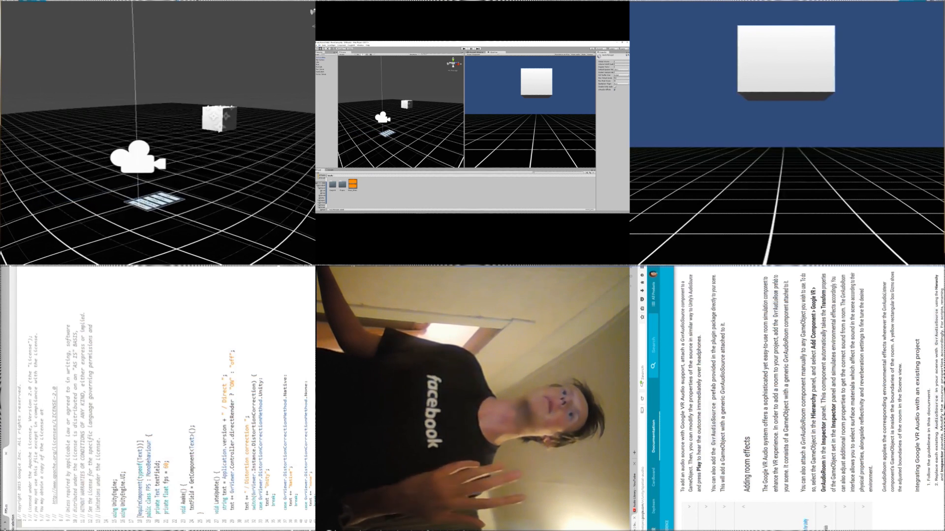